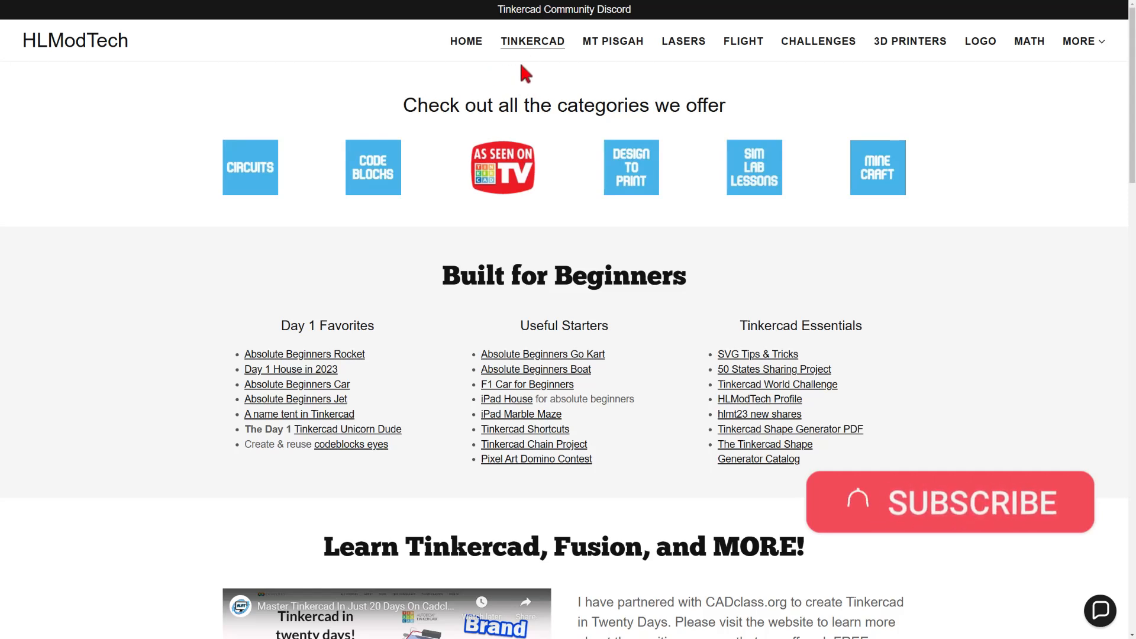
mouse_move(910, 41)
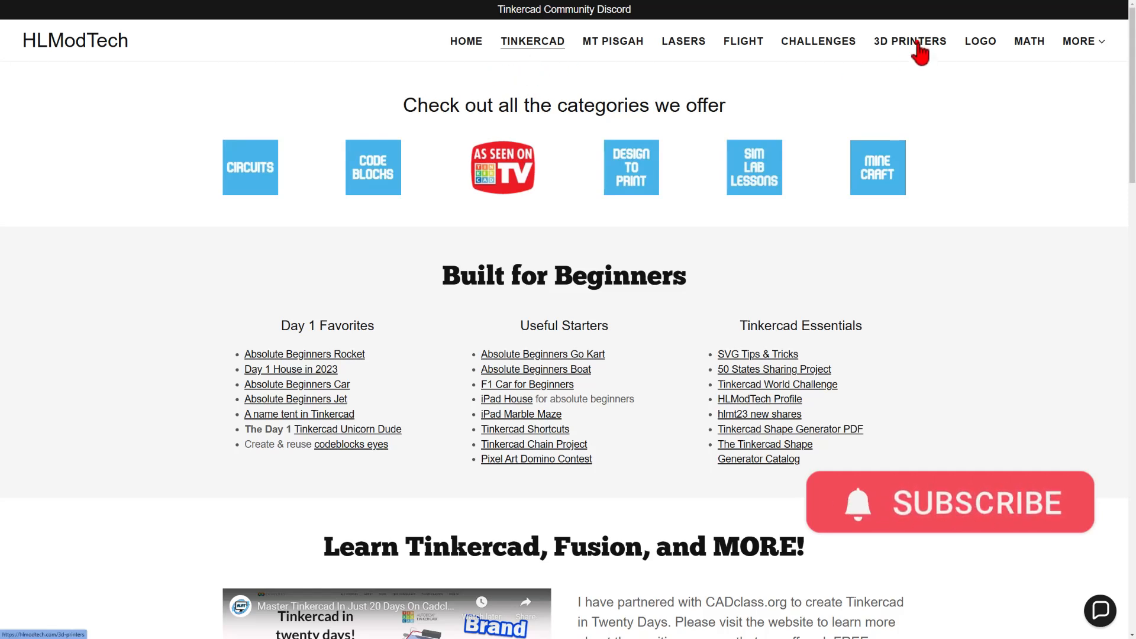
Step: Follow HLModTech's 3D printers page link to Artillery's website and show its Support menu
click(911, 41)
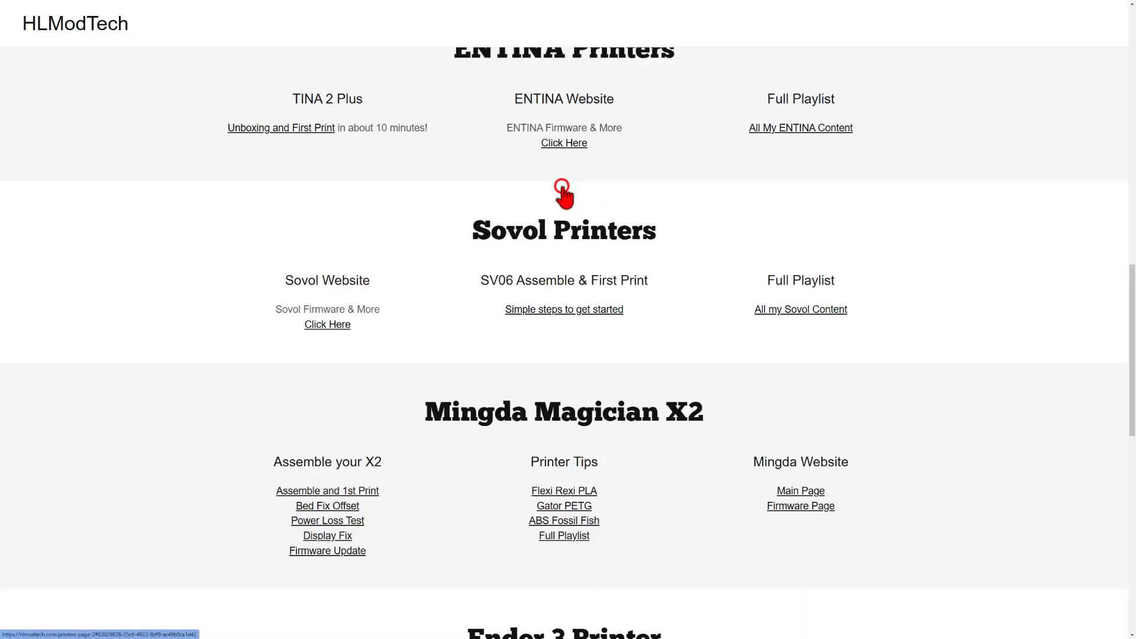
scroll(up, 3)
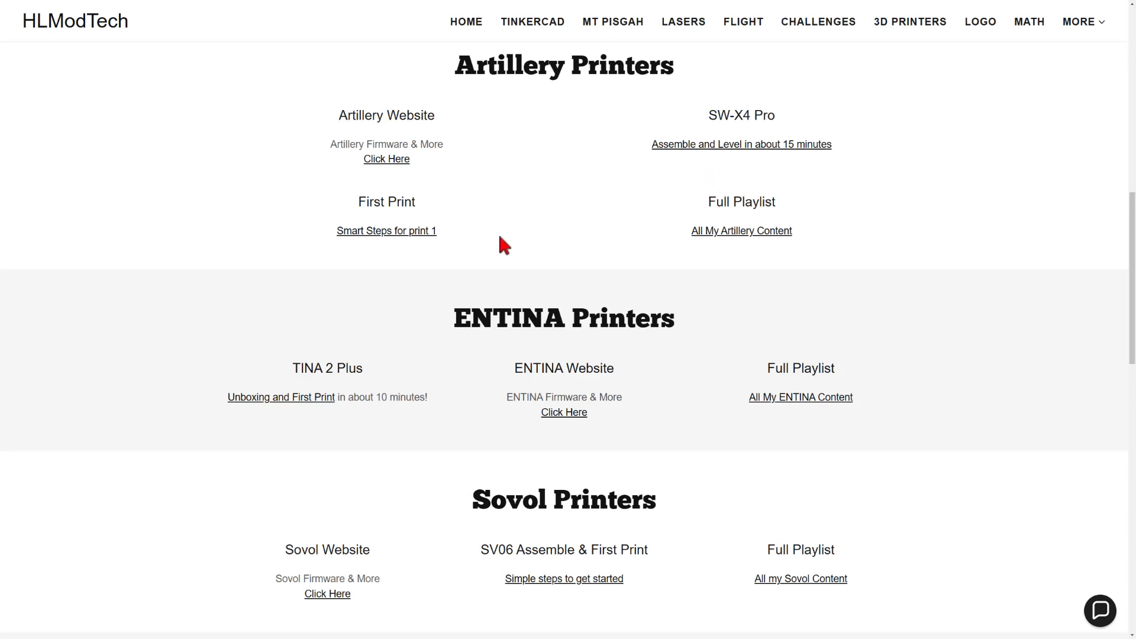
mouse_move(445, 178)
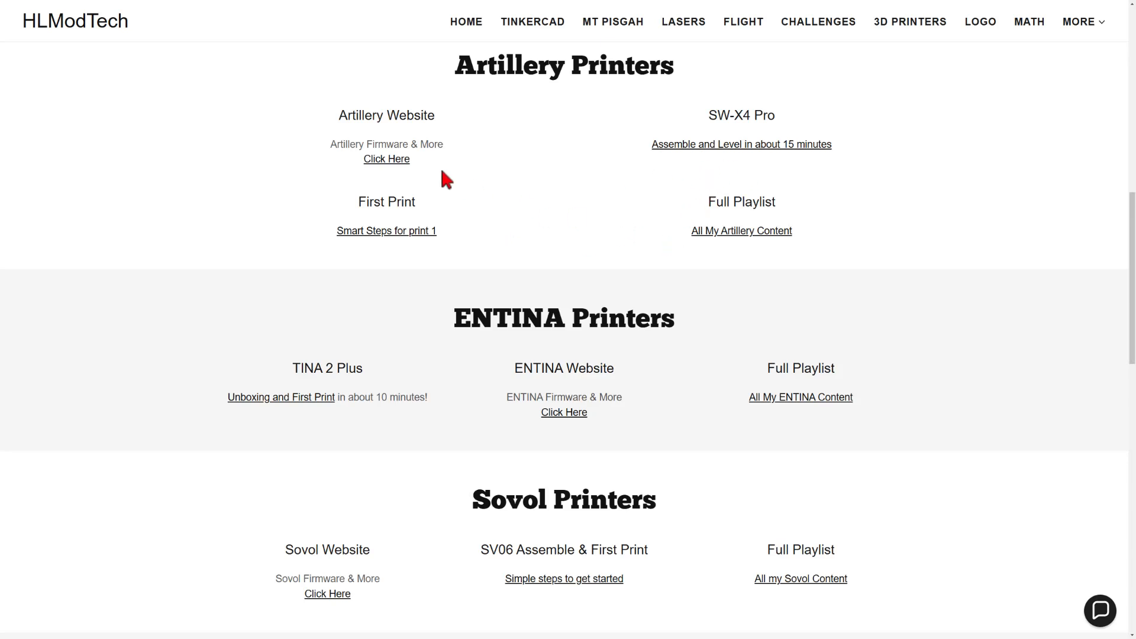
mouse_move(387, 158)
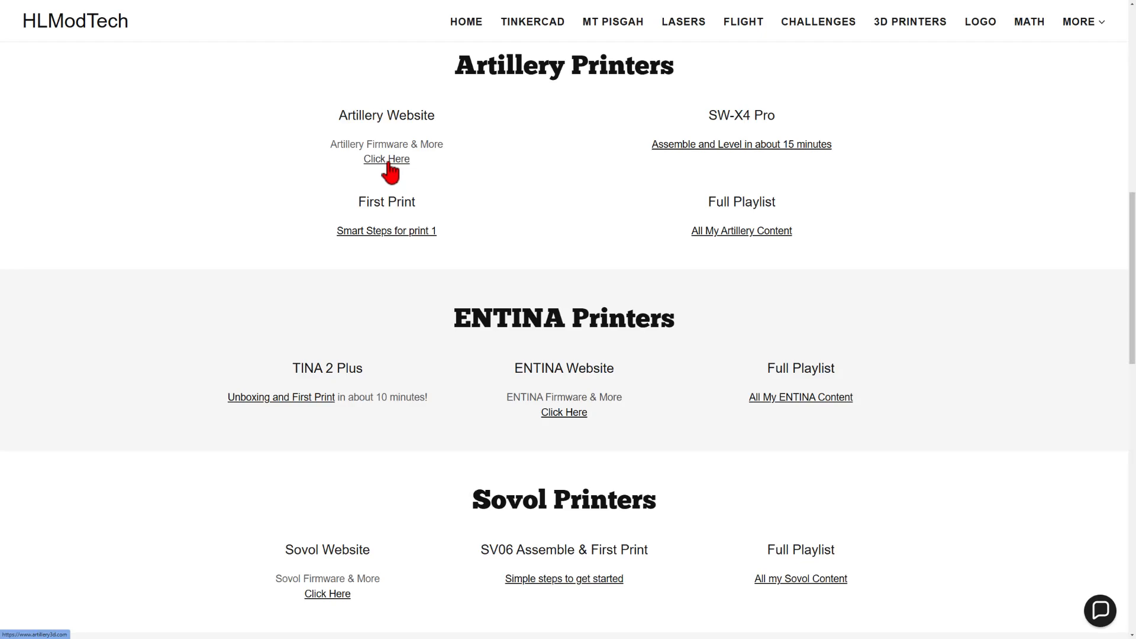
click(386, 159)
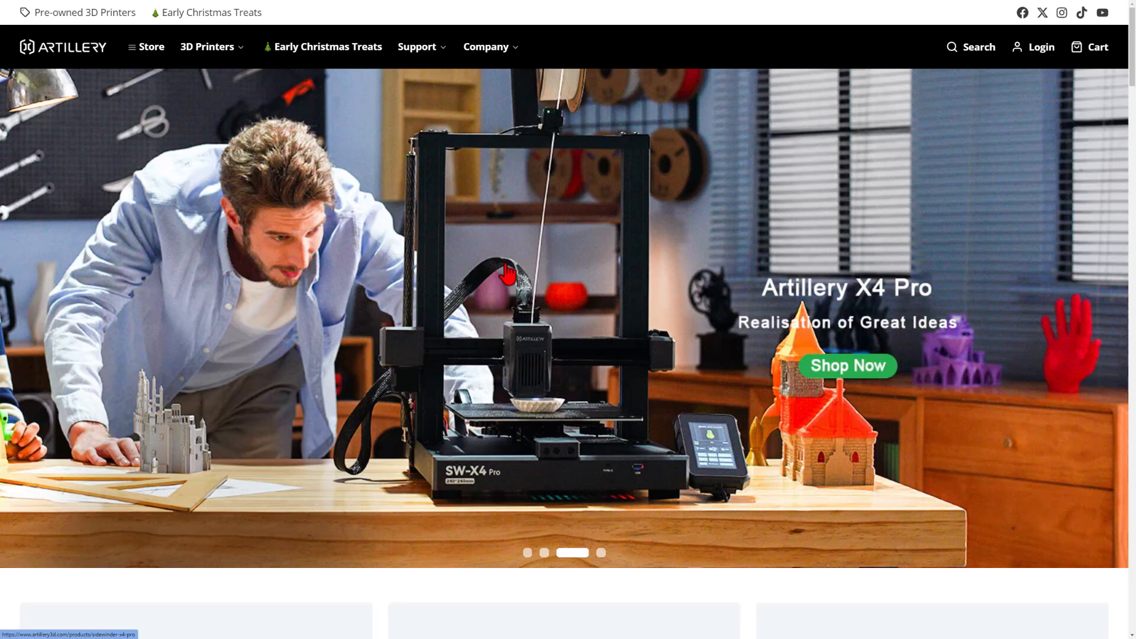
click(417, 46)
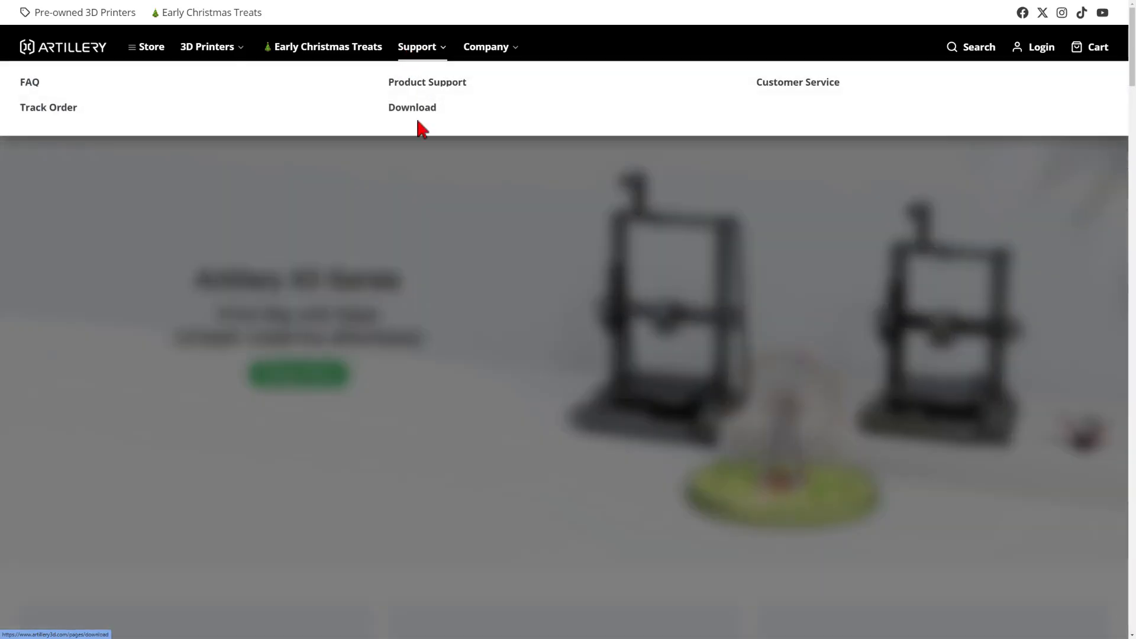
Step: Go to Artillery's Download page and follow the X4Pro Firmware-V1.5.0 link
click(412, 107)
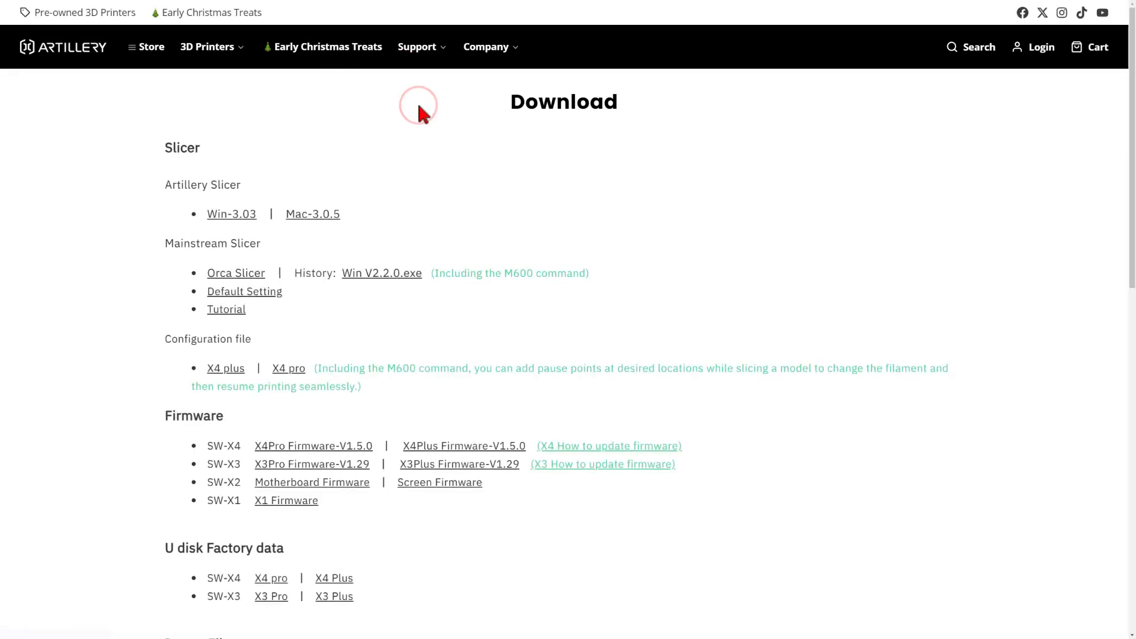
mouse_move(230, 232)
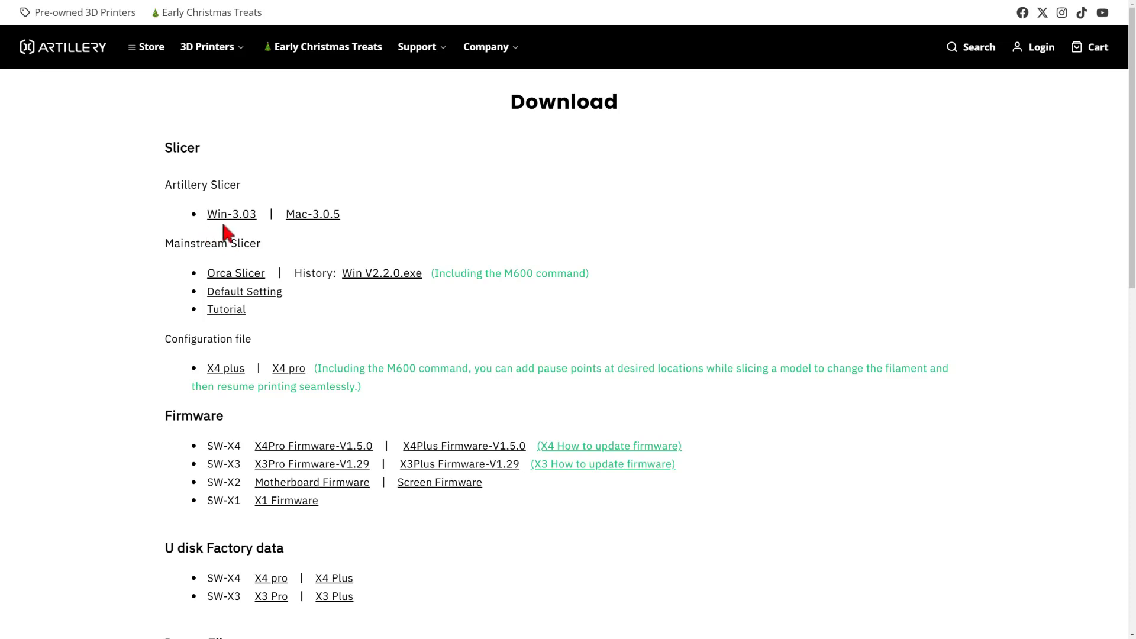
mouse_move(221, 267)
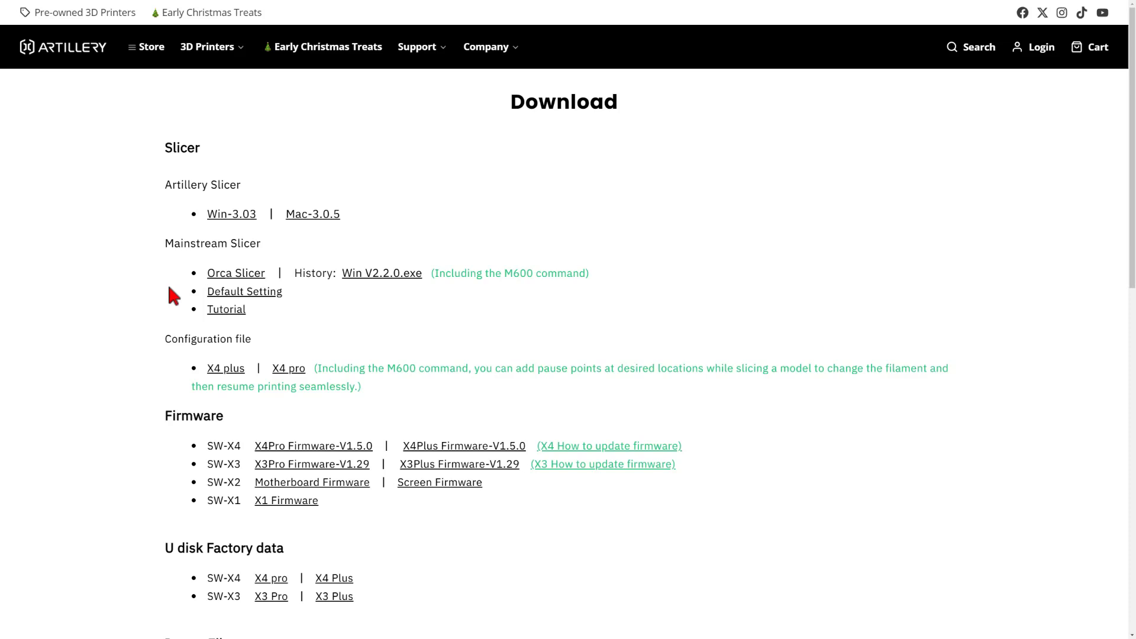
mouse_move(533, 310)
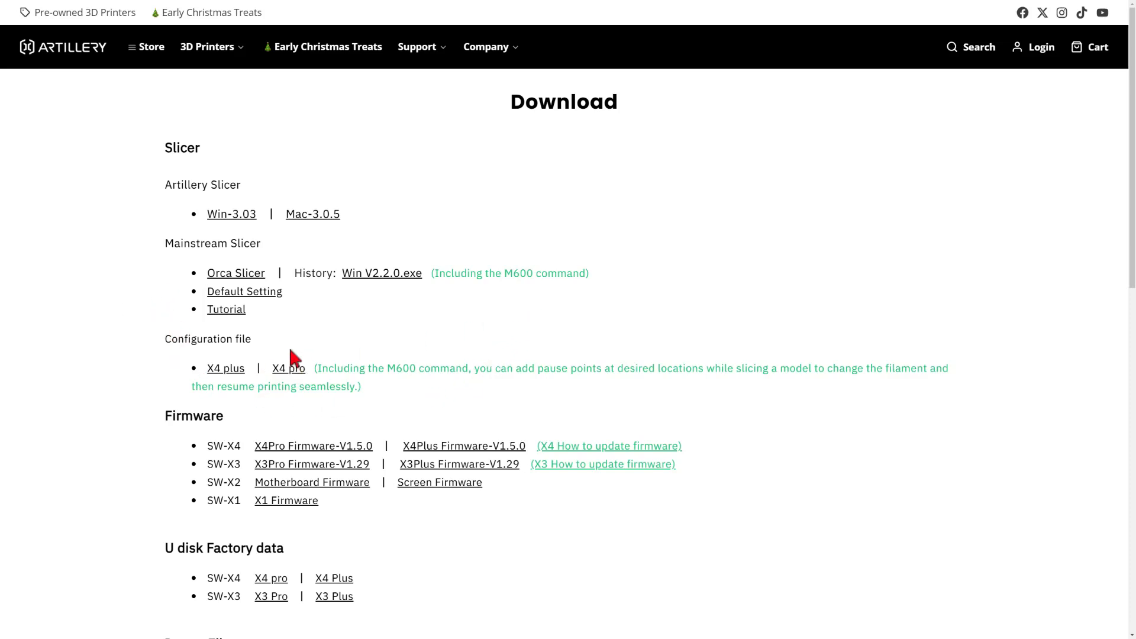
scroll(down, 3)
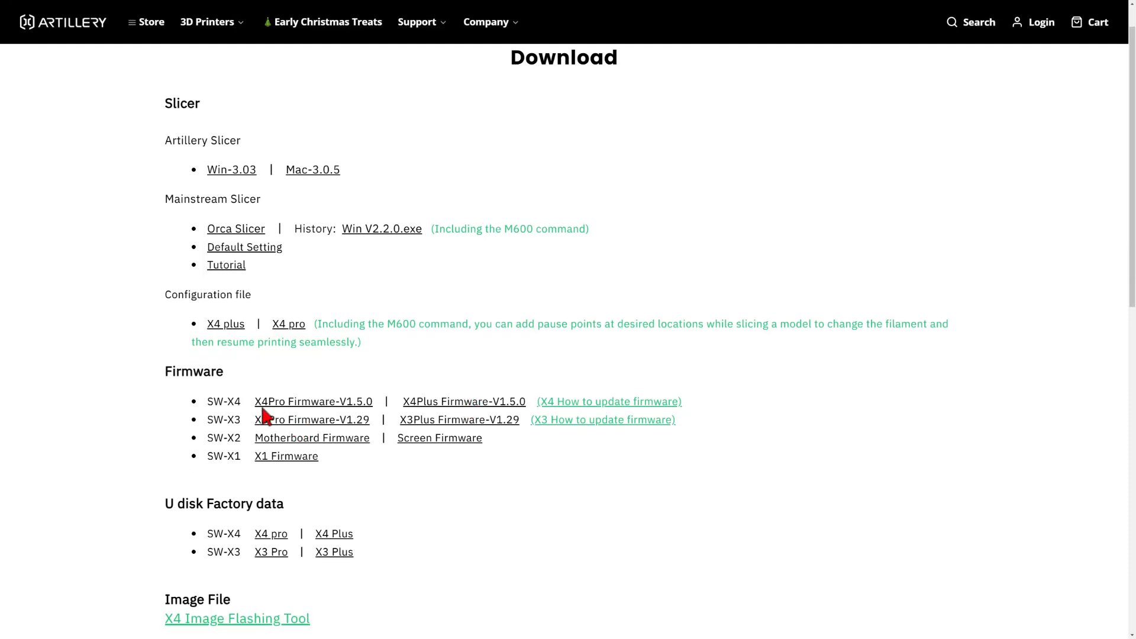
mouse_move(325, 416)
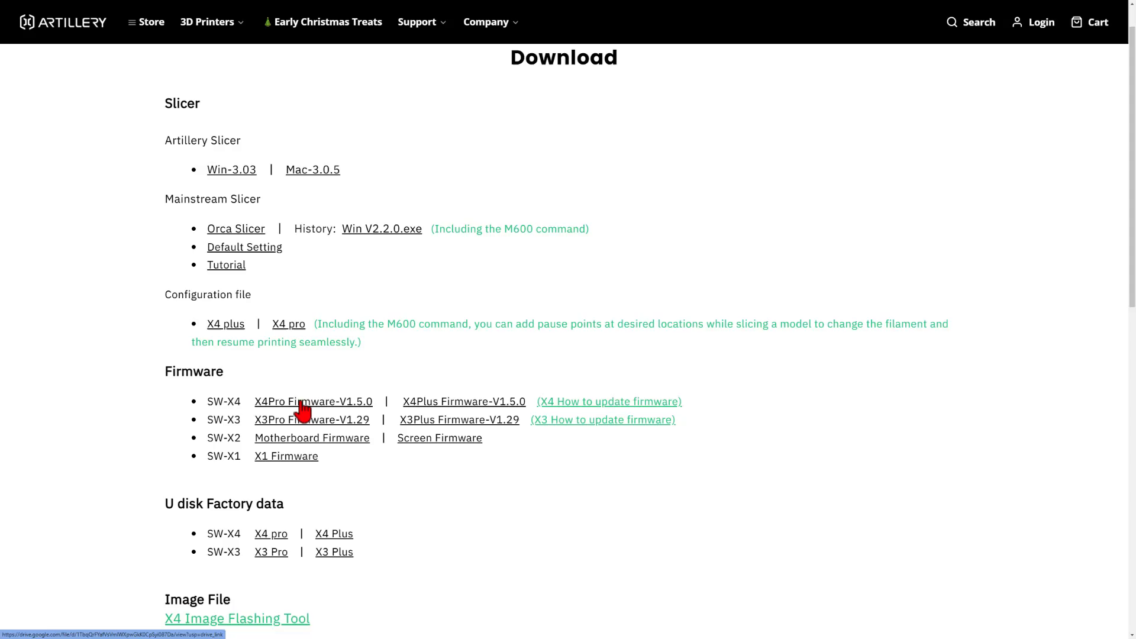
click(313, 401)
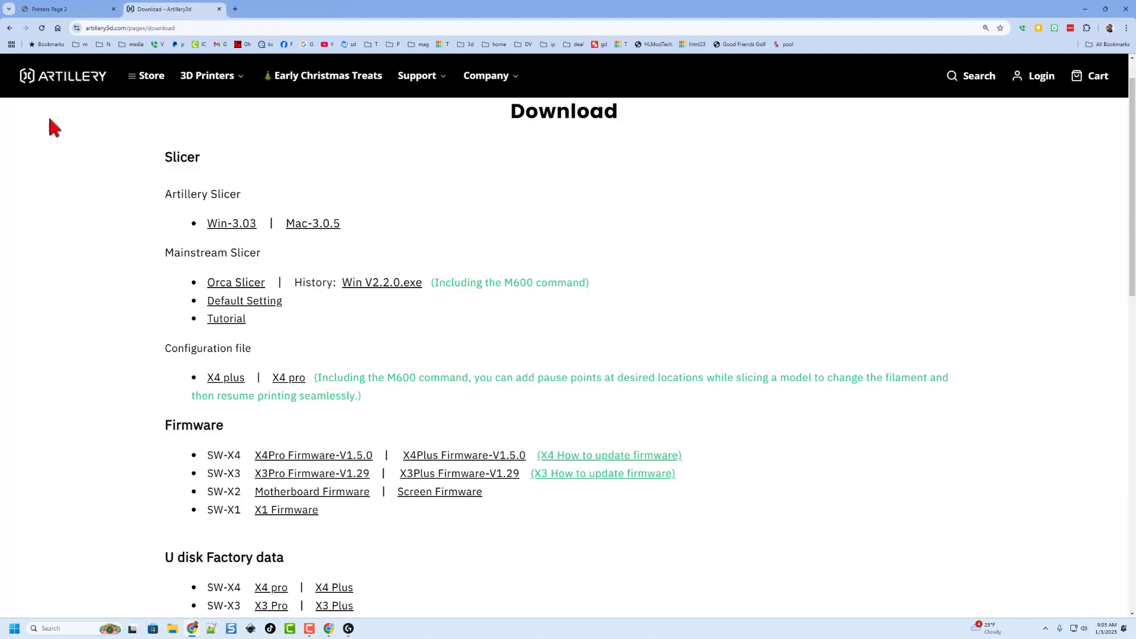
mouse_move(598, 464)
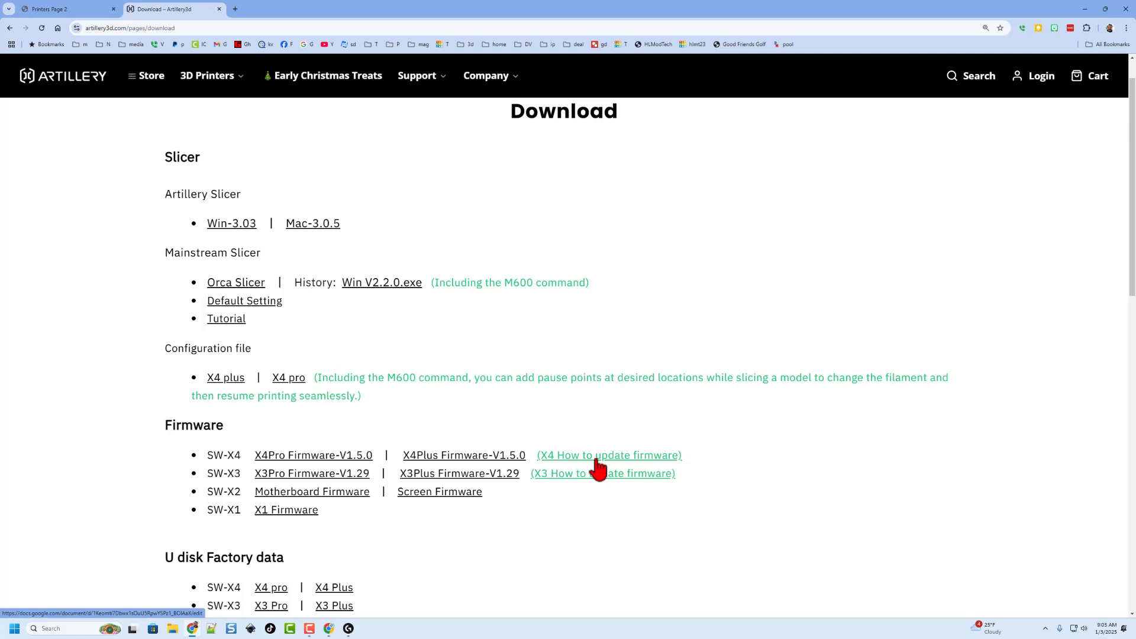
Step: Open the X4 How to update firmware guide in Google Docs and scroll through it
click(607, 455)
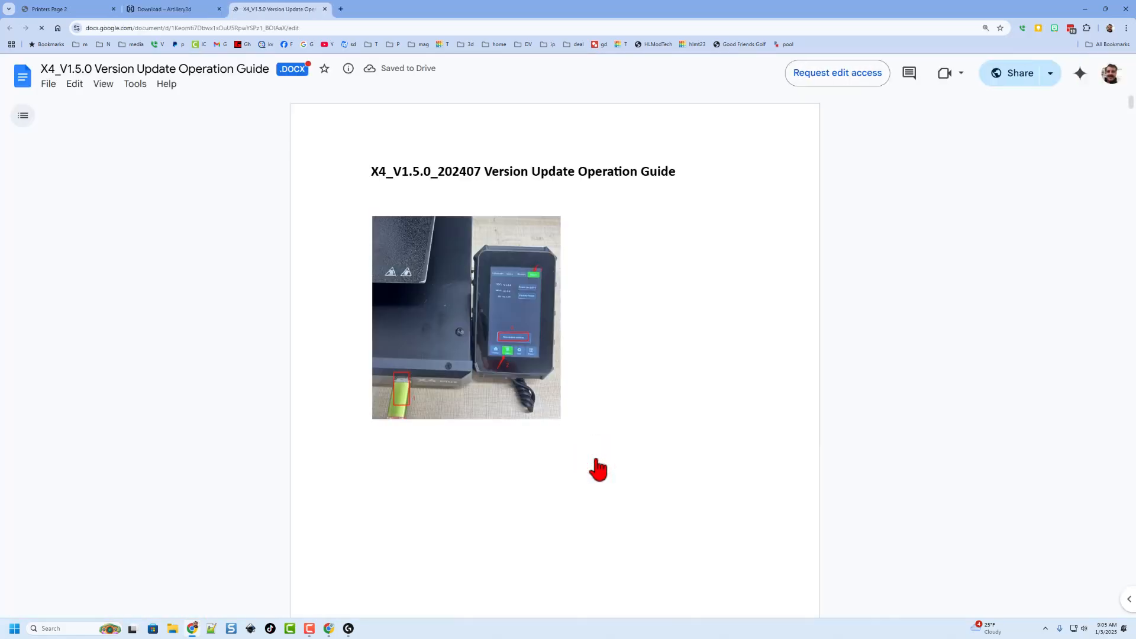
scroll(down, 3)
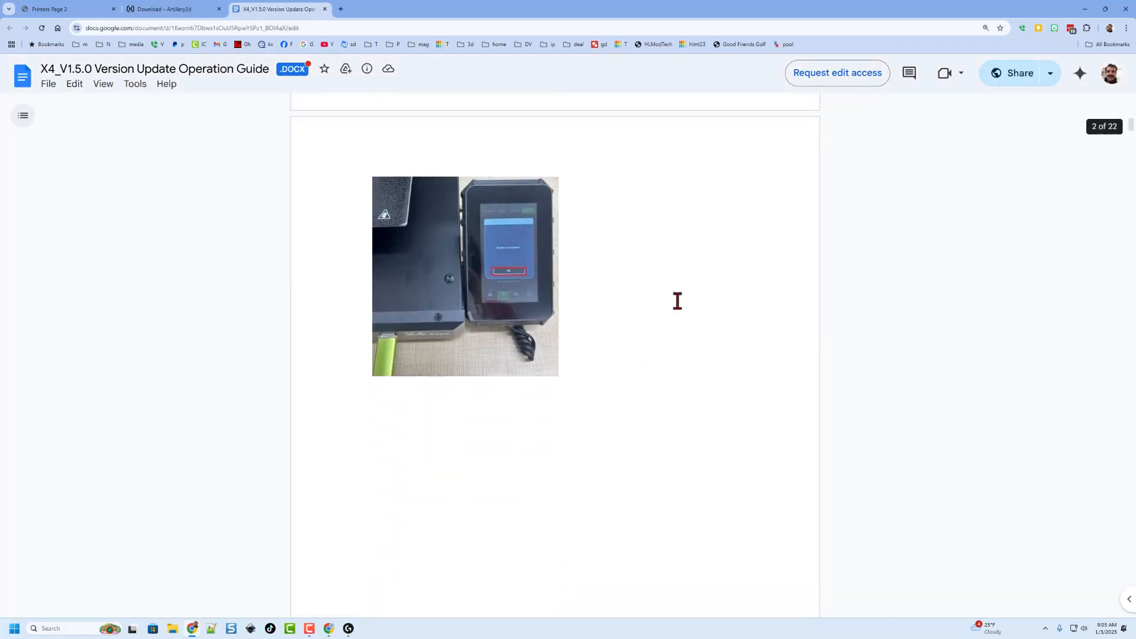
scroll(down, 3)
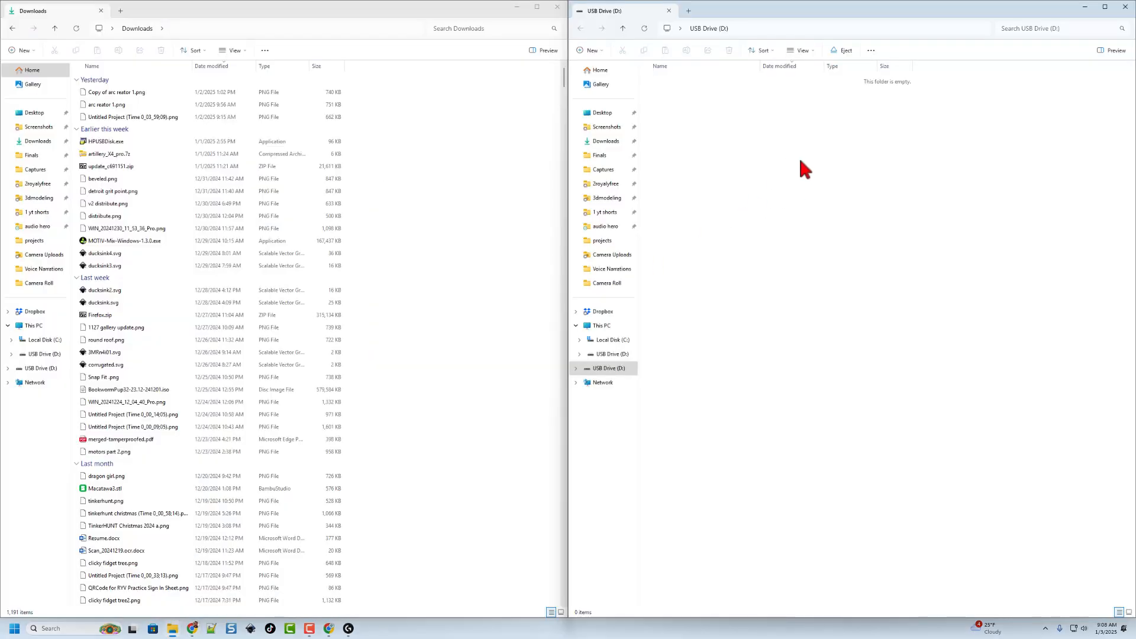
Step: Drag update_c691151.zip from Downloads onto USB Drive (D:) and extract it there with 7-Zip
click(112, 166)
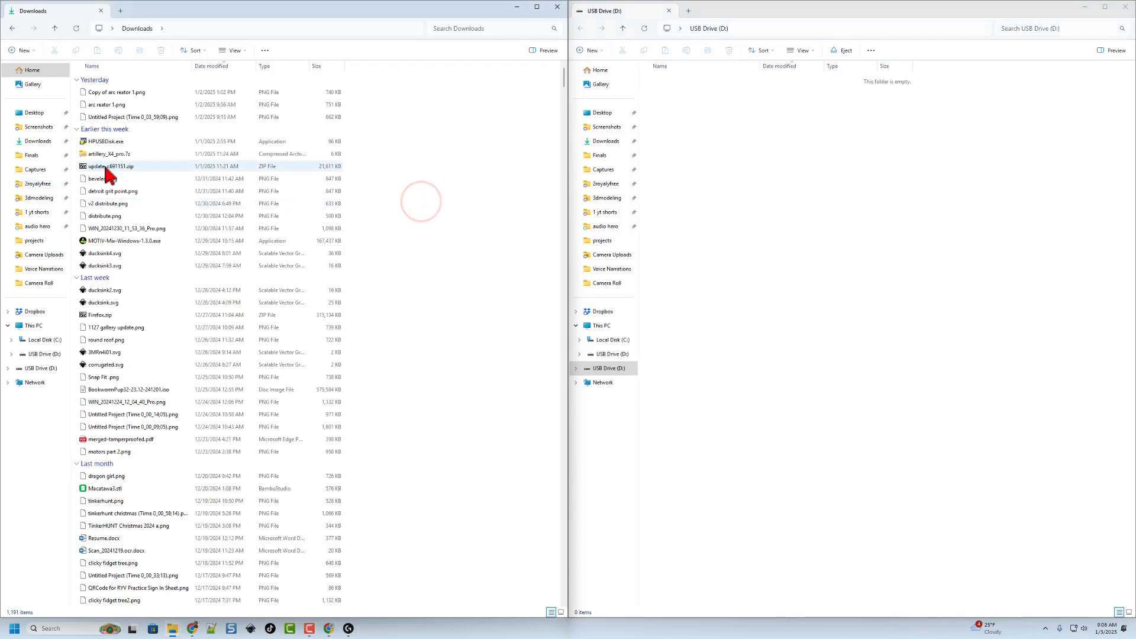
drag(112, 165, 731, 160)
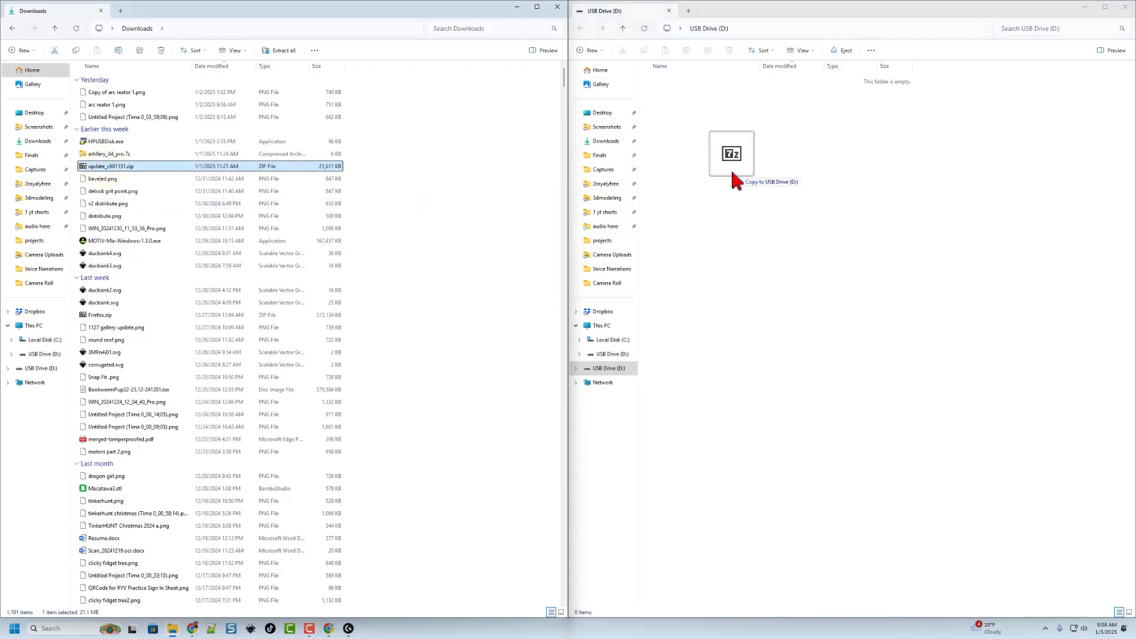
click(732, 177)
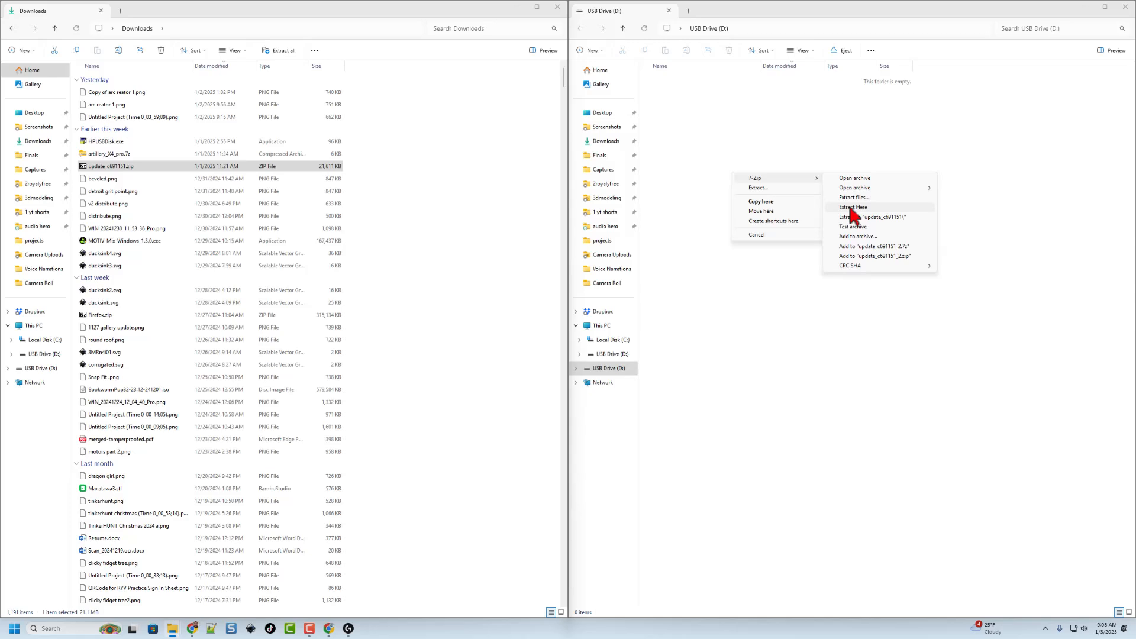
click(853, 206)
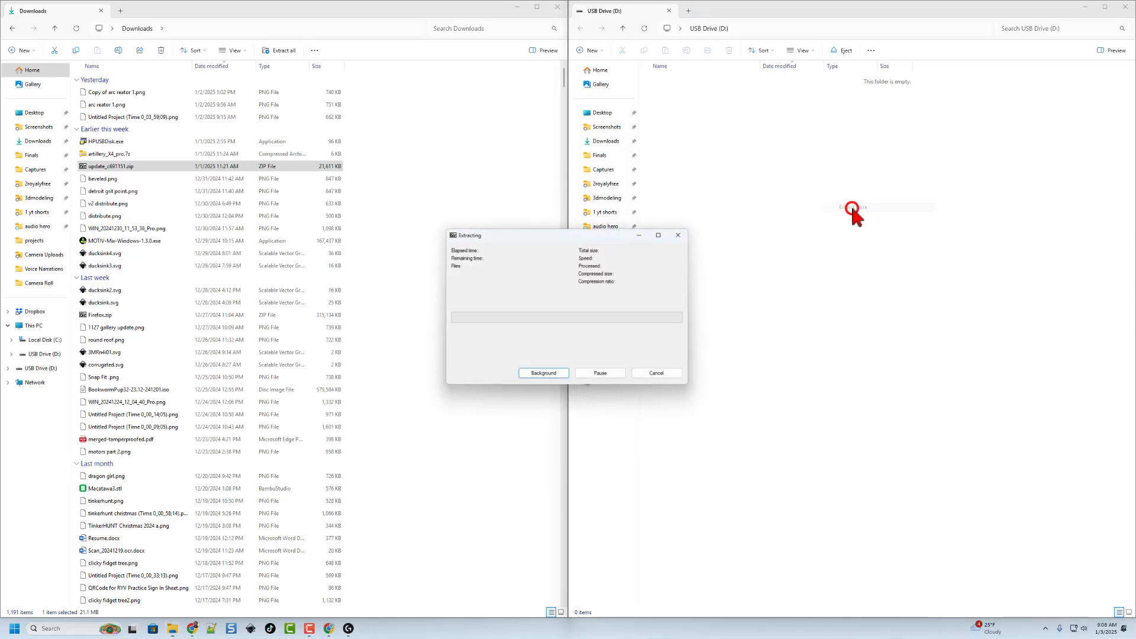